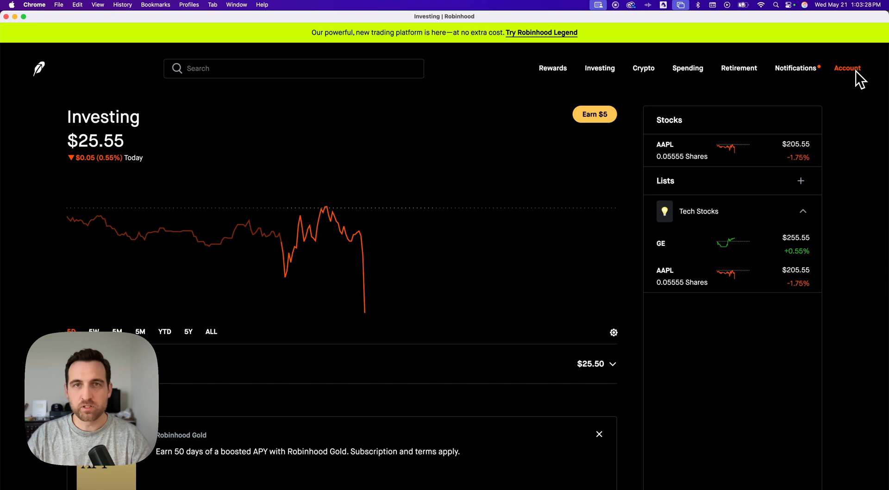
- Go to the Transfers page from the Account menu
left_click(846, 68)
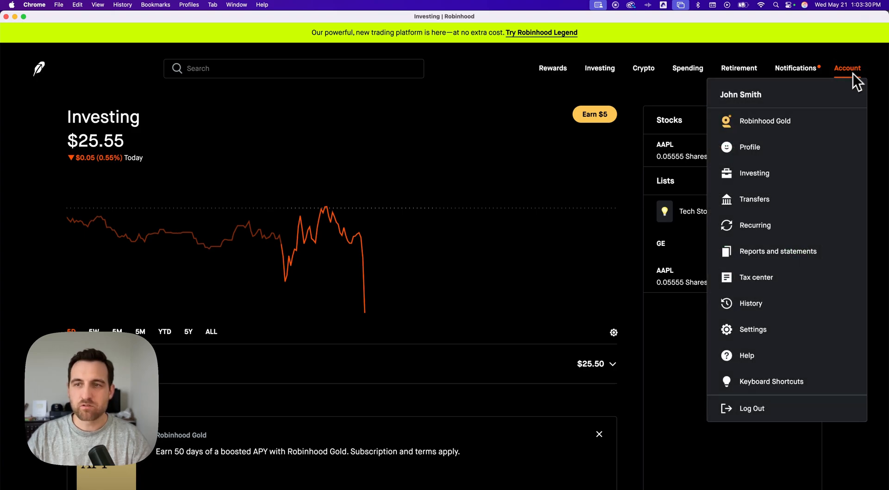
left_click(754, 199)
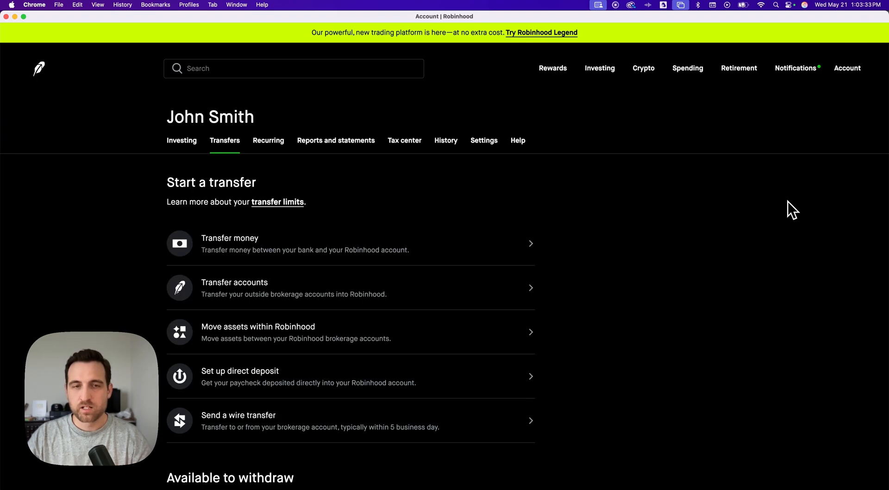
mouse_move(457, 251)
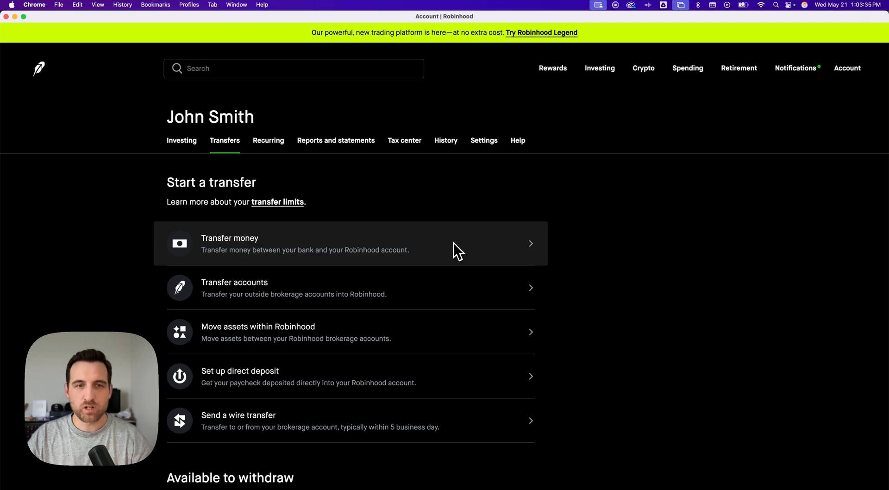
- Start a money transfer from the Individual account, then open the To account choices
left_click(350, 243)
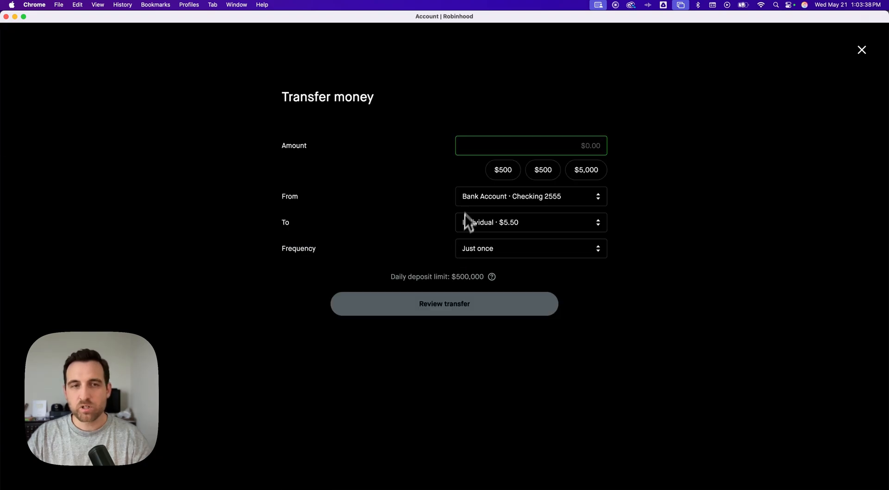
mouse_move(584, 160)
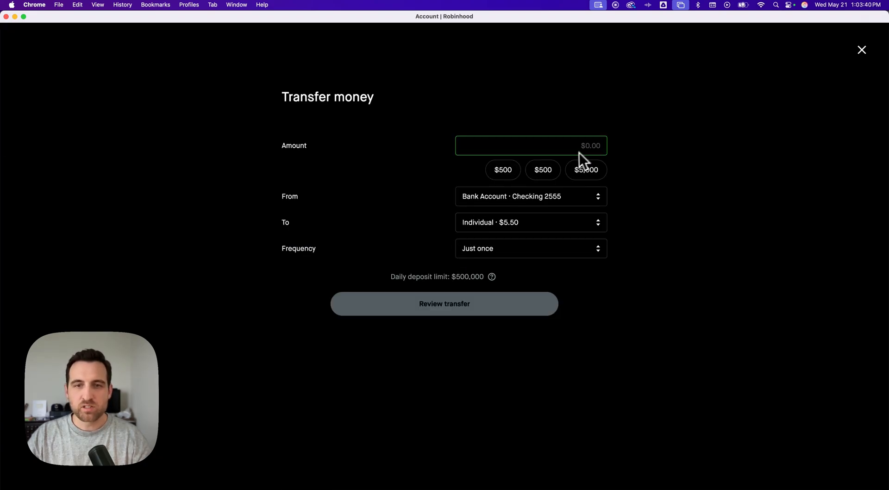
mouse_move(506, 228)
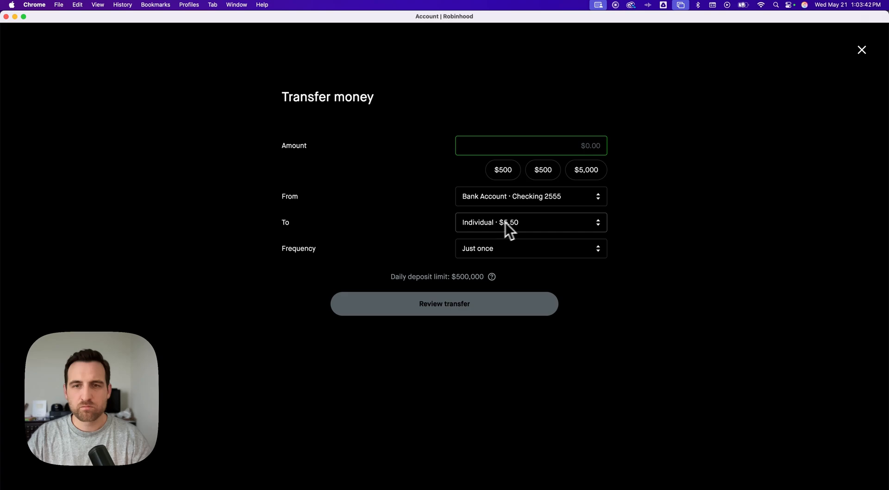
mouse_move(503, 230)
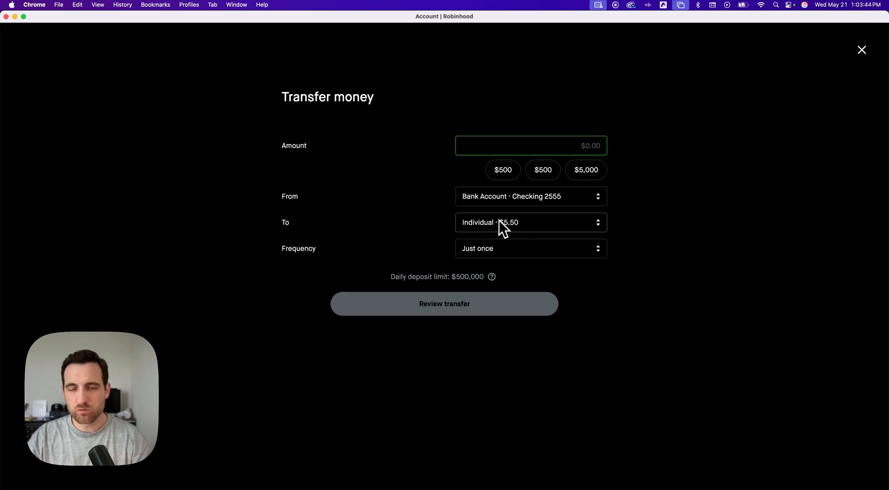
mouse_move(573, 205)
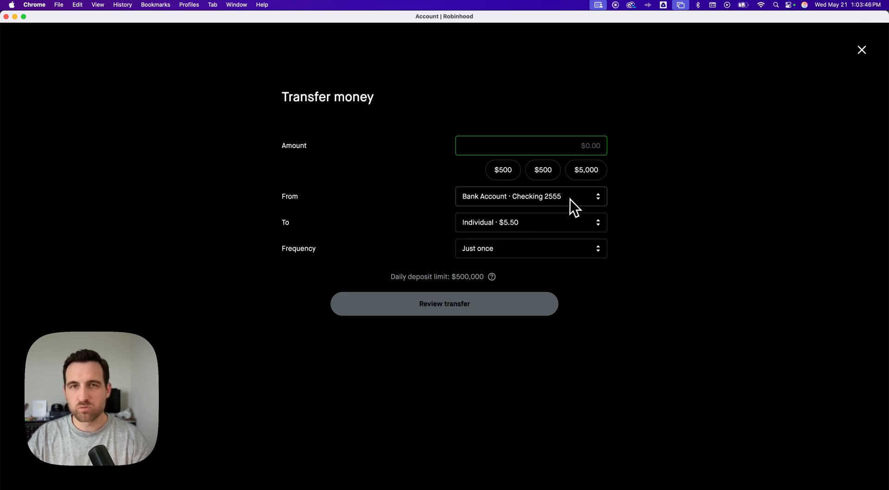
left_click(531, 196)
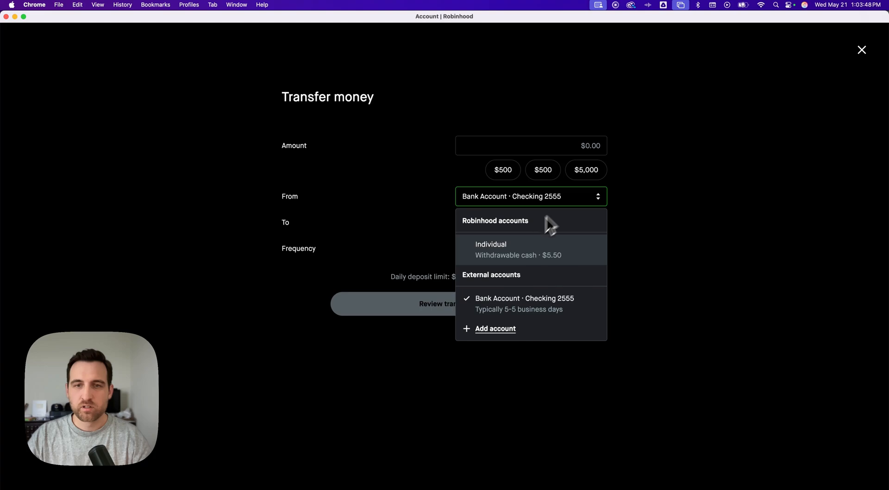
mouse_move(552, 267)
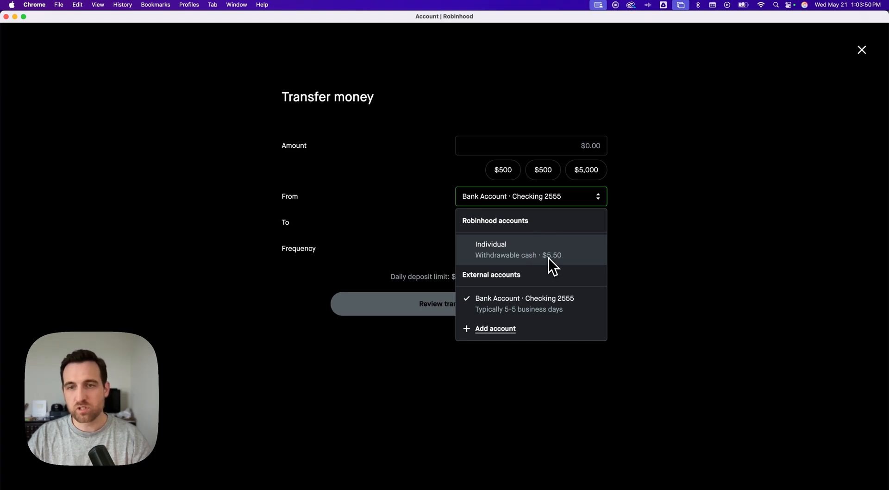
left_click(490, 250)
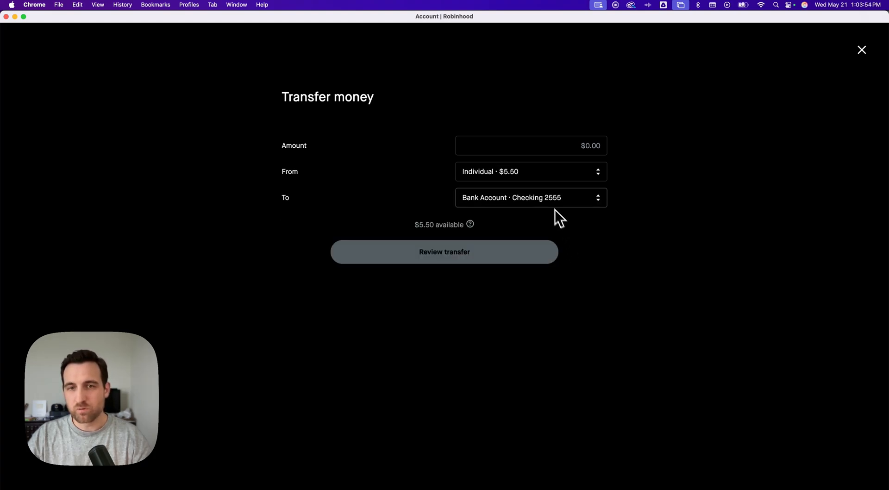
left_click(530, 197)
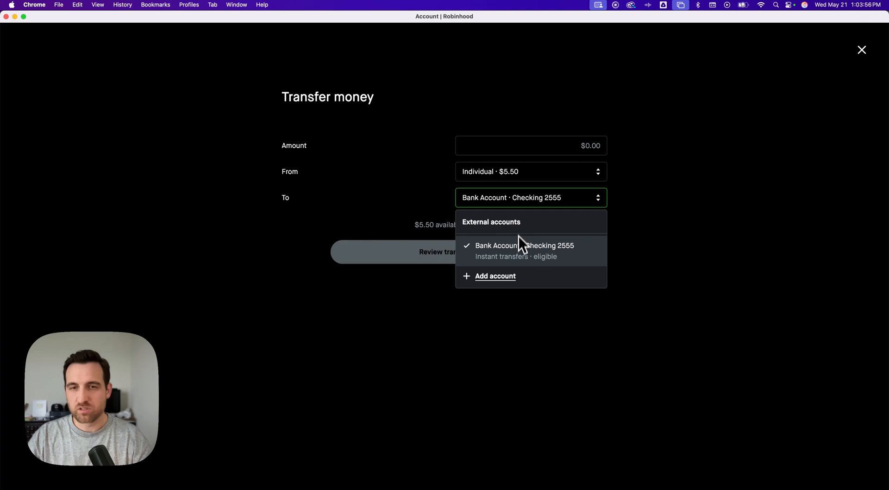
mouse_move(642, 199)
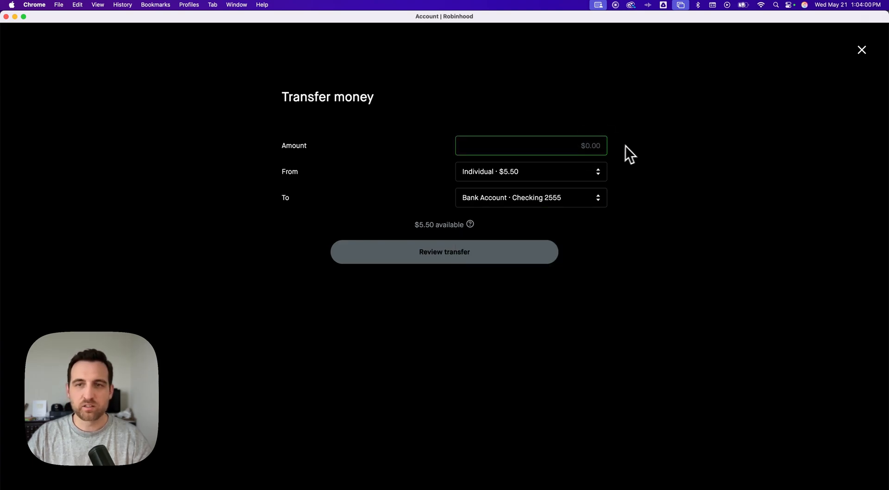
mouse_move(634, 154)
type("$2.00")
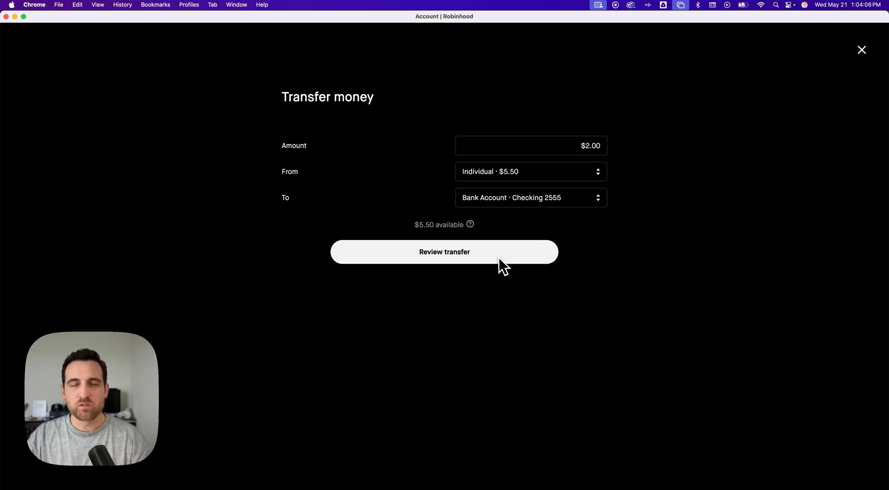
- Review the $2.00 transfer to see delivery options
left_click(443, 252)
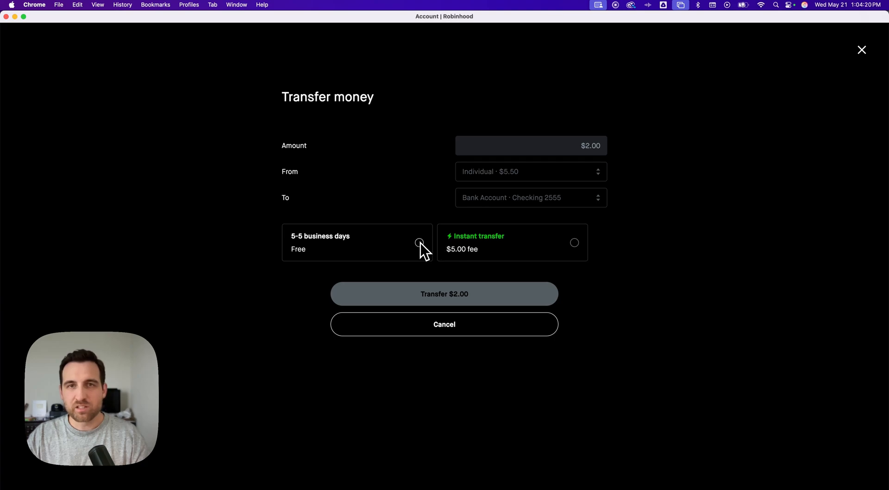
mouse_move(574, 243)
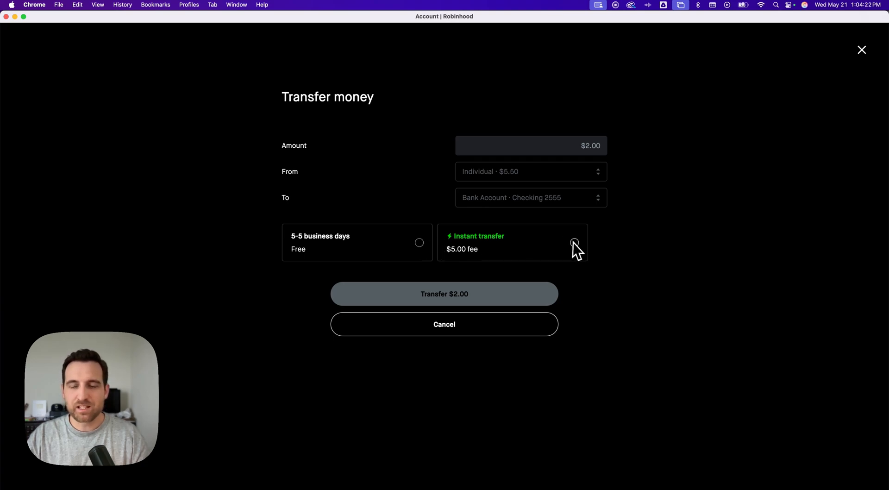
- Select Instant transfer, showing the 5.55% fee and $5.00 total
left_click(574, 242)
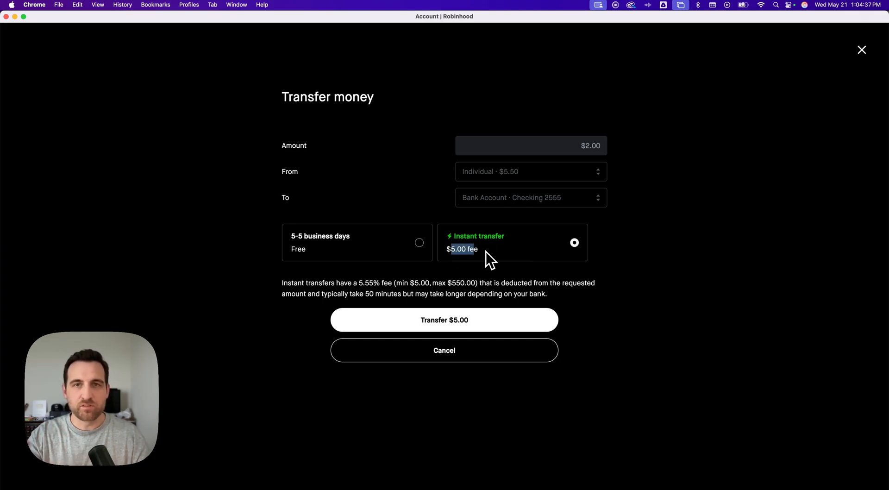
mouse_move(503, 261)
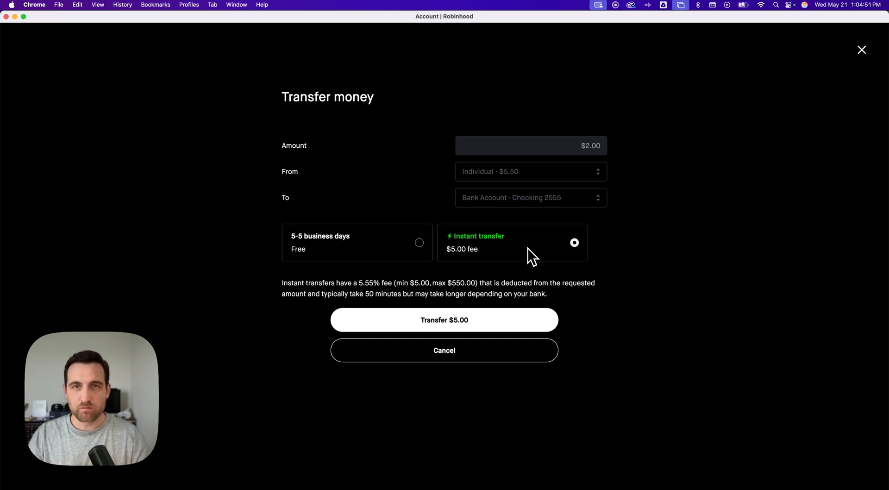
mouse_move(459, 263)
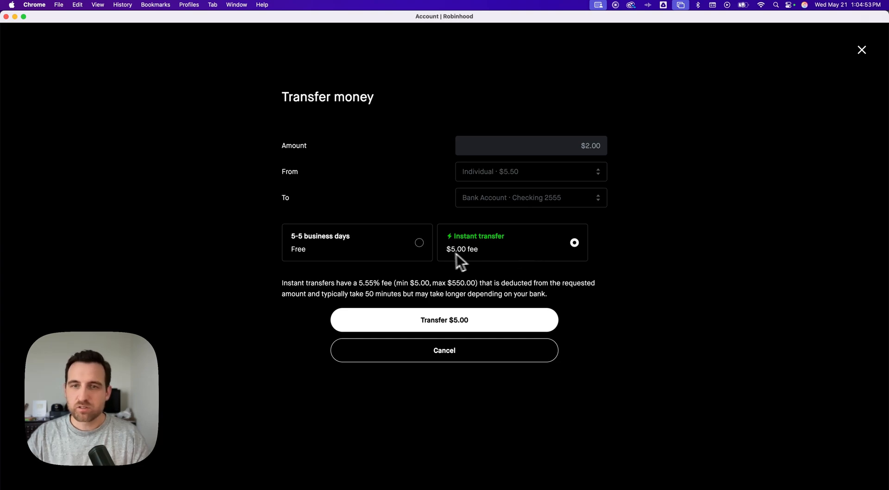
mouse_move(601, 184)
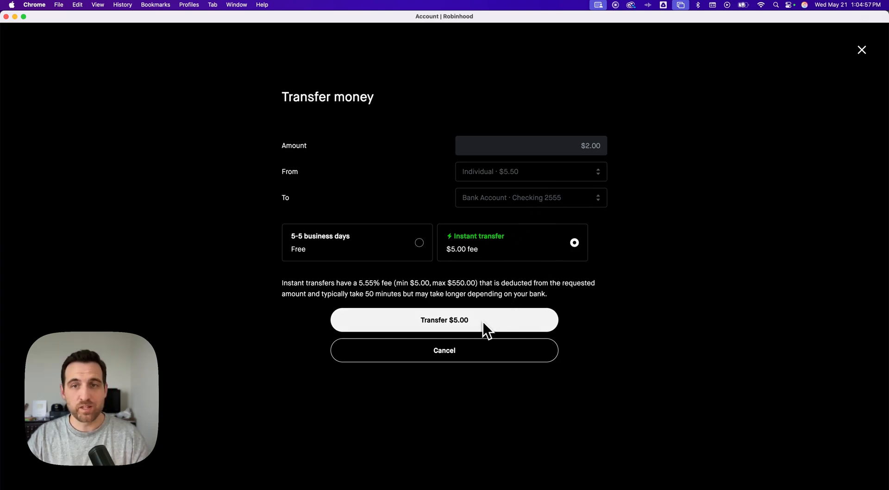
mouse_move(625, 240)
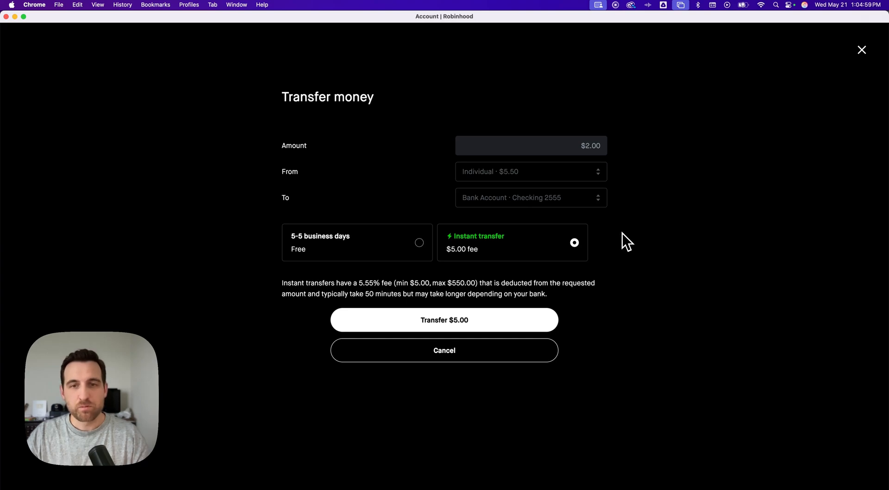